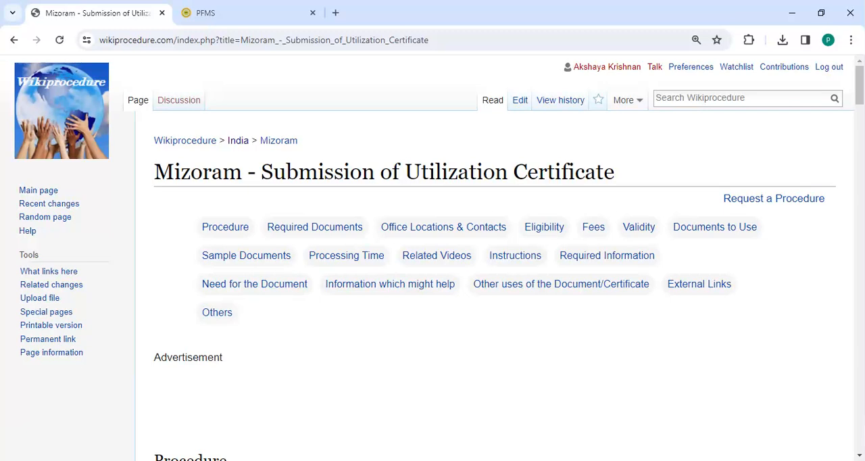
{"action": "mouse_move", "coordinate": [285, 202]}
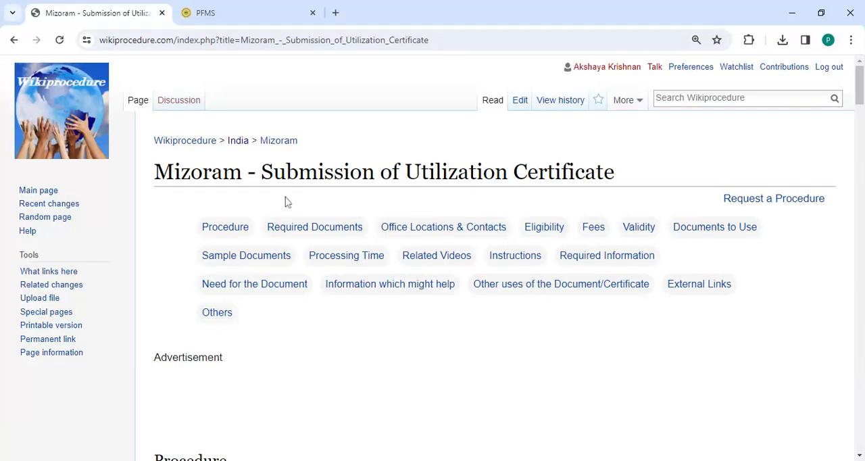
{"action": "mouse_move", "coordinate": [500, 54]}
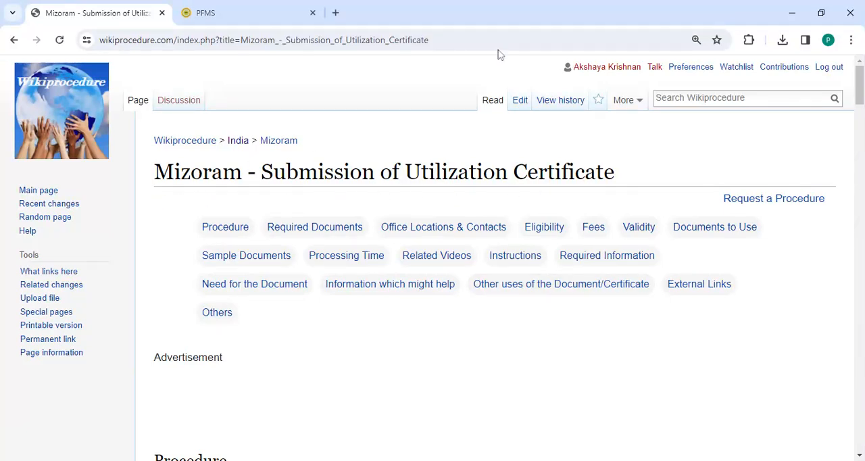
Select the Mizoram Utilization Certificate page's web address and scroll down the page.
{"action": "left_click", "coordinate": [263, 40]}
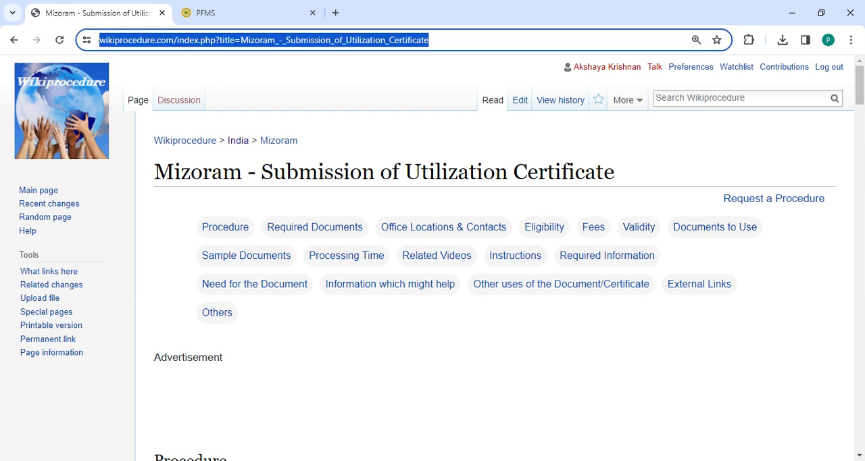
{"action": "scroll", "scroll_direction": "down", "scroll_amount": 3}
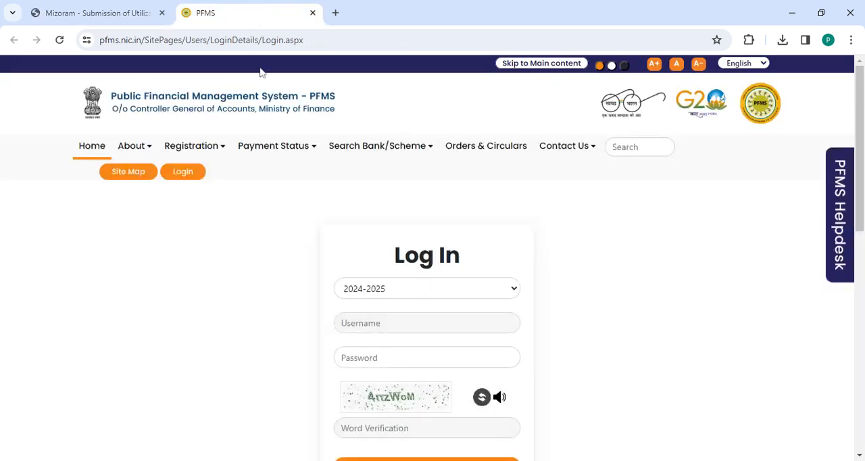
Scroll the PFMS page to its Log In form, then return to Wikiprocedure.
{"action": "scroll", "scroll_direction": "down", "scroll_amount": 3}
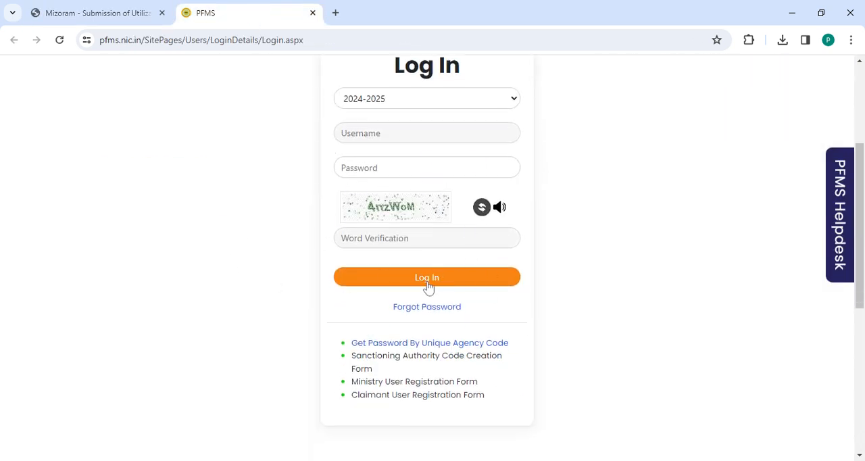
{"action": "left_click", "coordinate": [95, 12]}
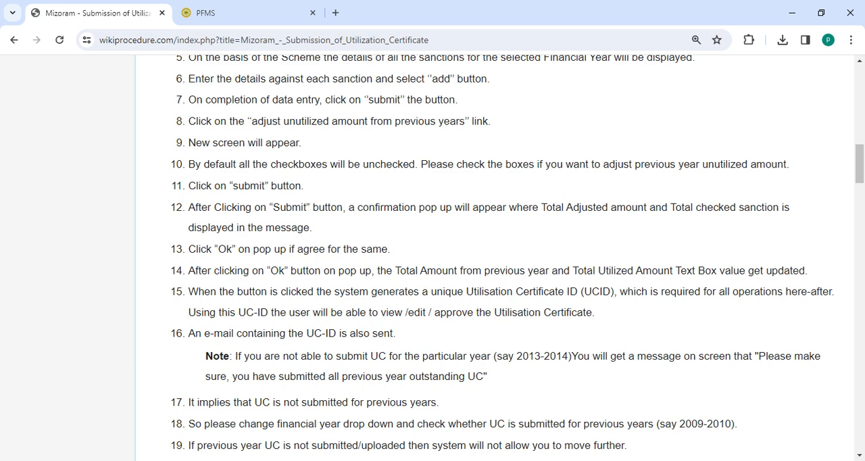
Scroll through procedure steps 17–30, ending with the PAO's acceptance of the UC.
{"action": "scroll", "scroll_direction": "down", "scroll_amount": 3}
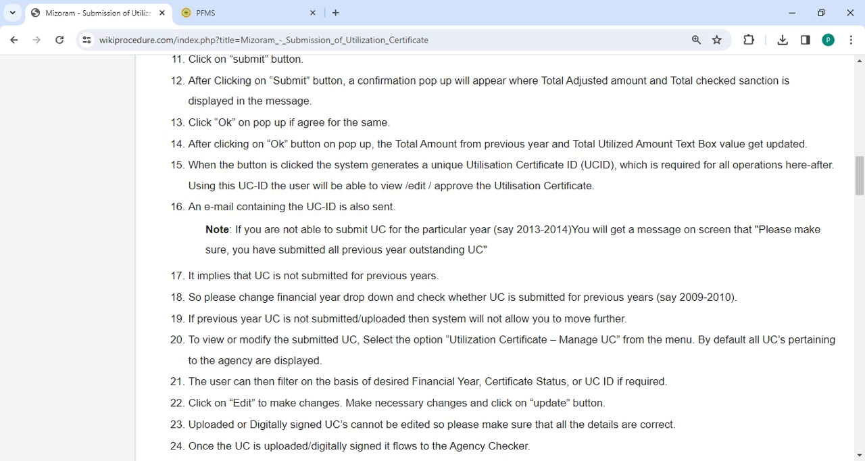
{"action": "scroll", "scroll_direction": "down", "scroll_amount": 3}
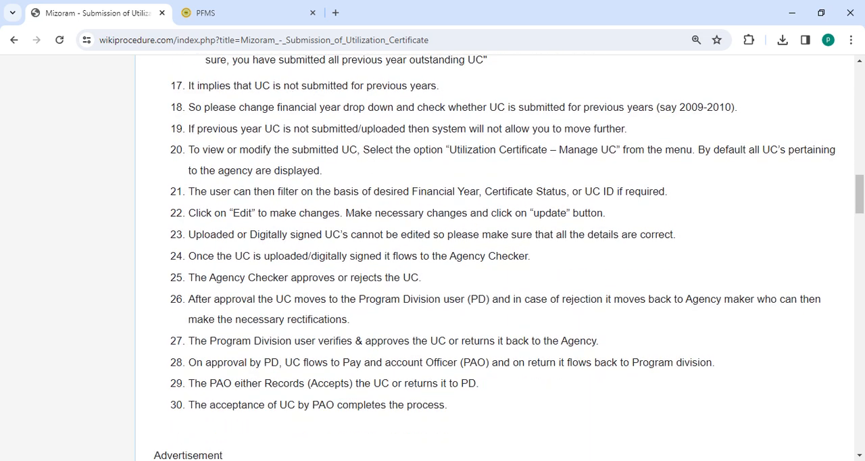
{"action": "mouse_move", "coordinate": [275, 98]}
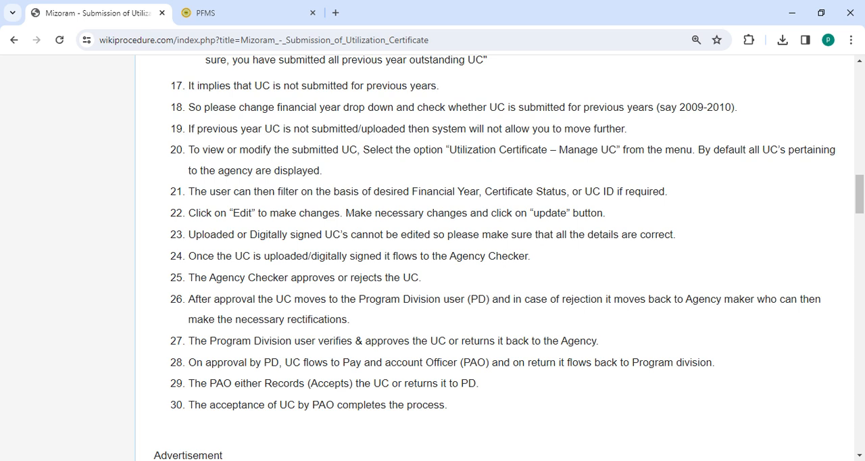
Scroll past contacts, fees, validity, required information and external links to the last-edited footer.
{"action": "scroll", "scroll_direction": "down", "scroll_amount": 3}
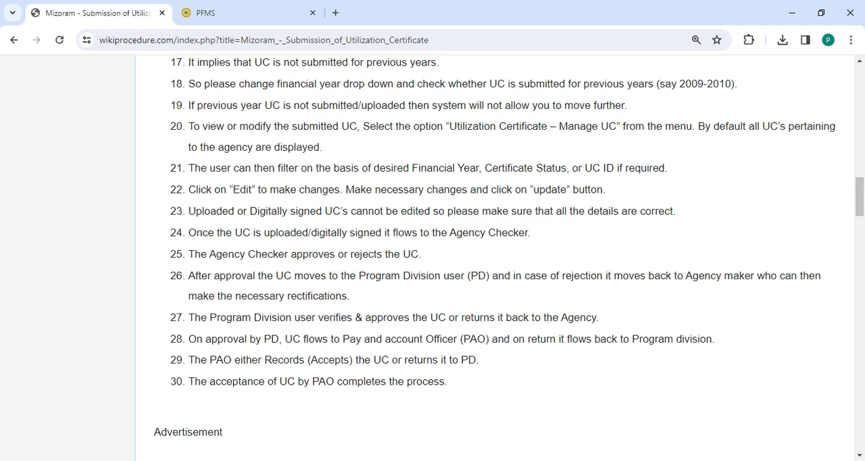
{"action": "scroll", "scroll_direction": "down", "scroll_amount": 3}
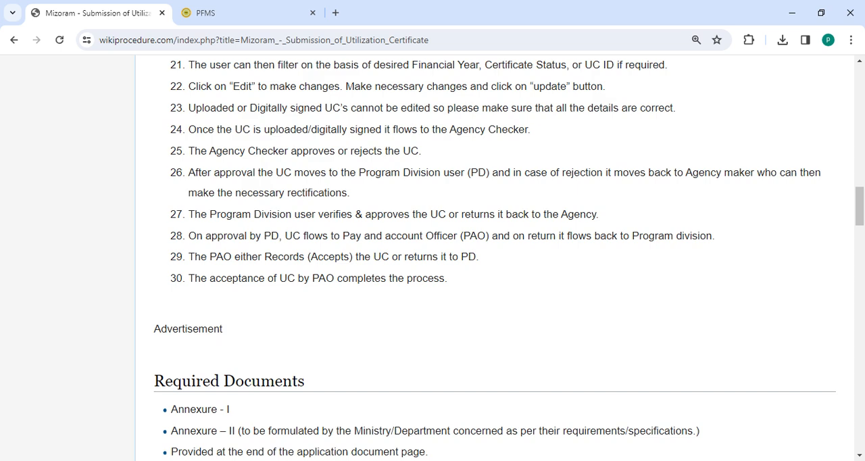
{"action": "scroll", "scroll_direction": "down", "scroll_amount": 3}
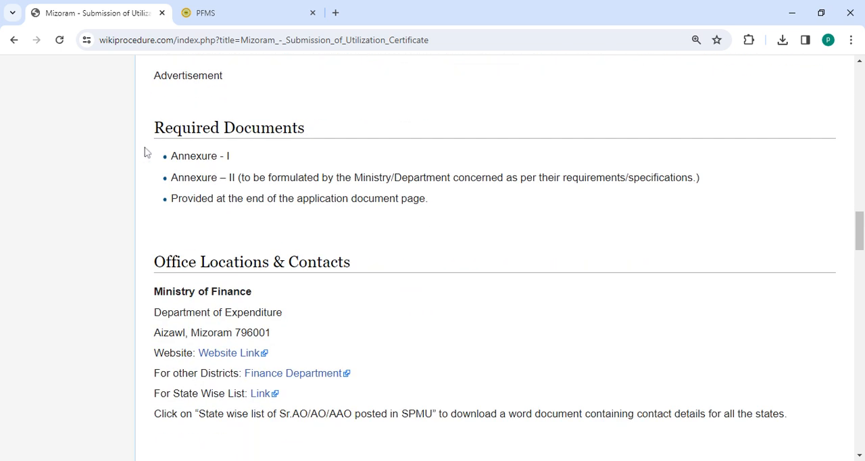
{"action": "scroll", "scroll_direction": "down", "scroll_amount": 3}
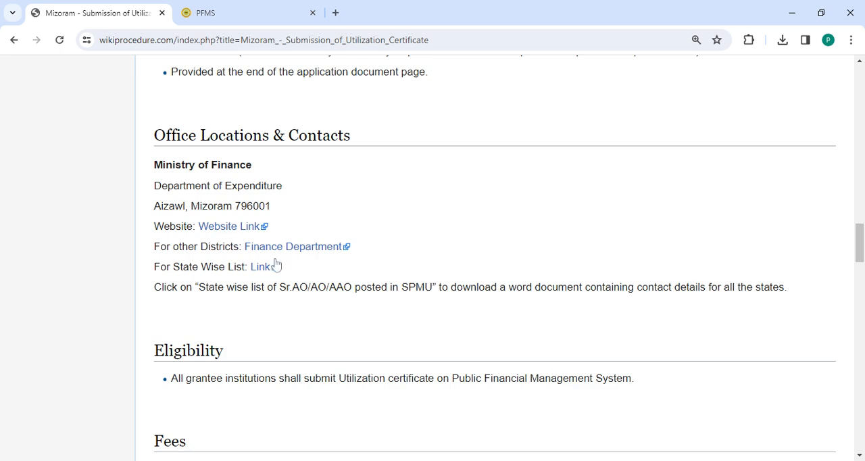
{"action": "mouse_move", "coordinate": [371, 274]}
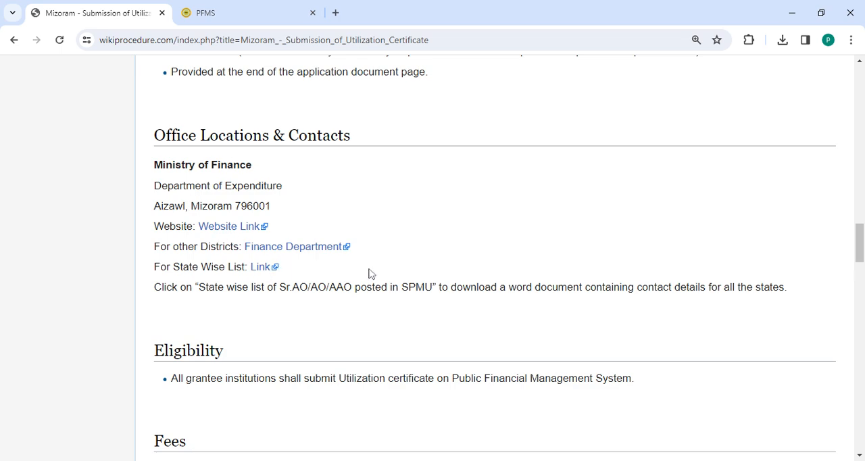
{"action": "scroll", "scroll_direction": "down", "scroll_amount": 3}
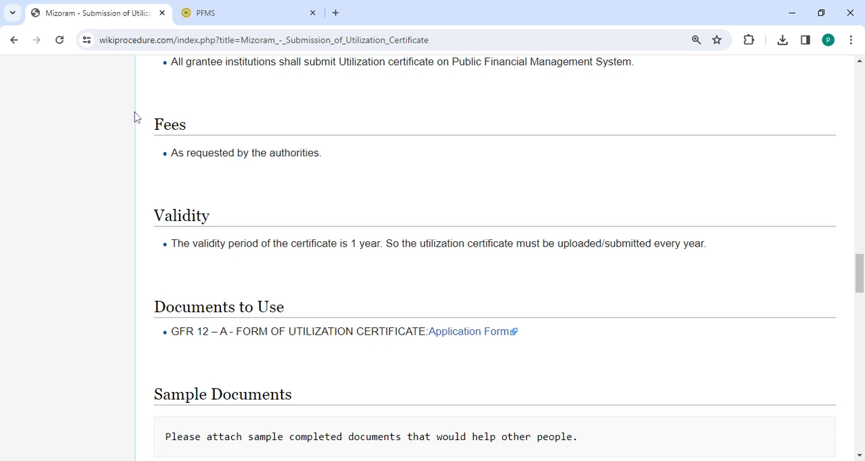
{"action": "mouse_move", "coordinate": [213, 150]}
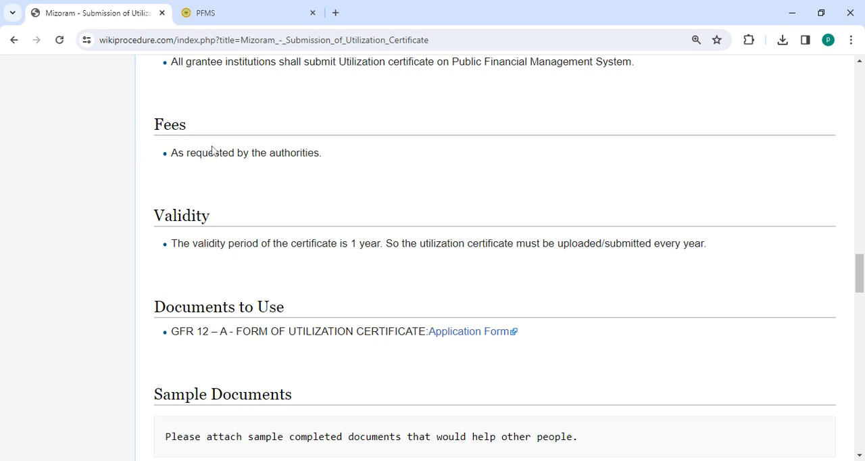
{"action": "scroll", "scroll_direction": "down", "scroll_amount": 3}
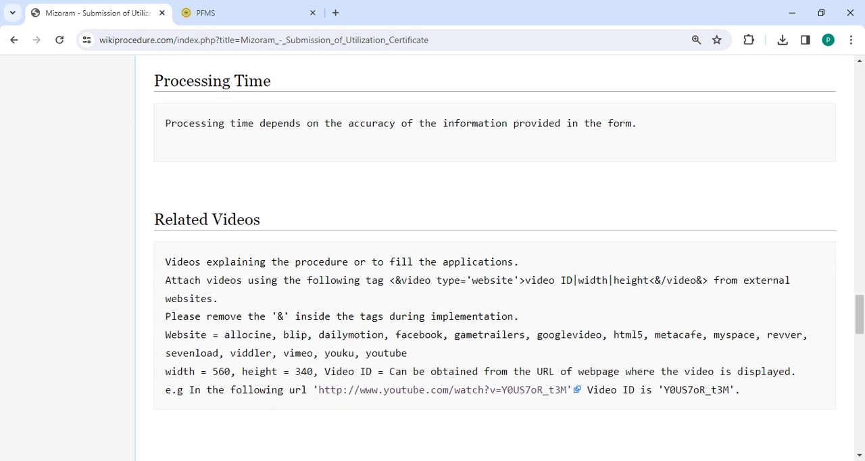
{"action": "scroll", "scroll_direction": "up", "scroll_amount": 3}
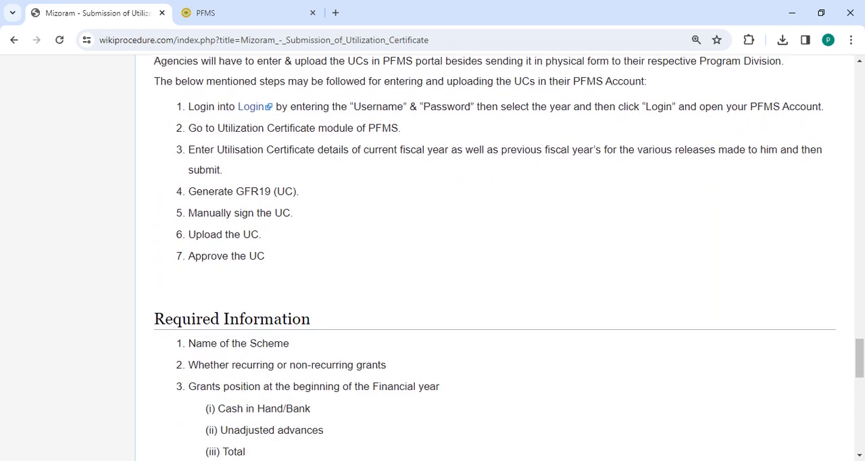
{"action": "scroll", "scroll_direction": "down", "scroll_amount": 3}
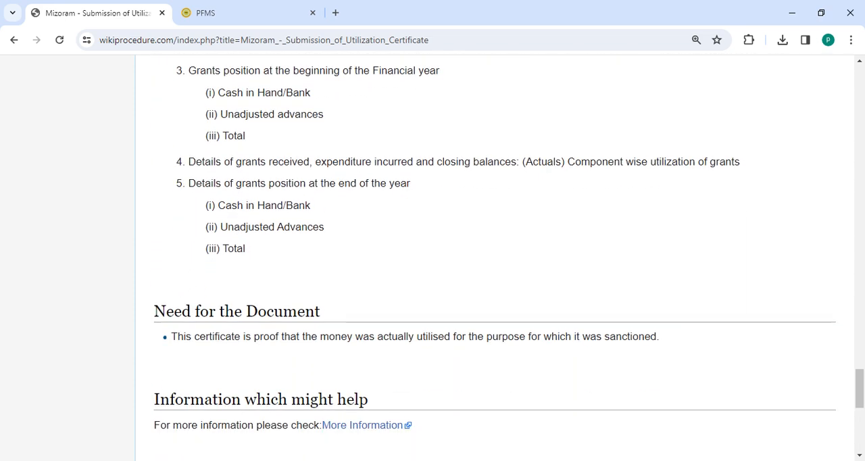
{"action": "scroll", "scroll_direction": "down", "scroll_amount": 3}
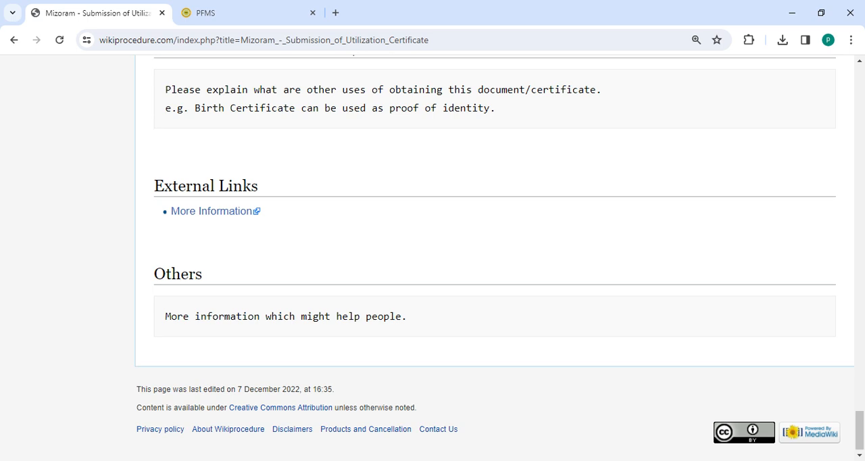
{"action": "mouse_move", "coordinate": [834, 153]}
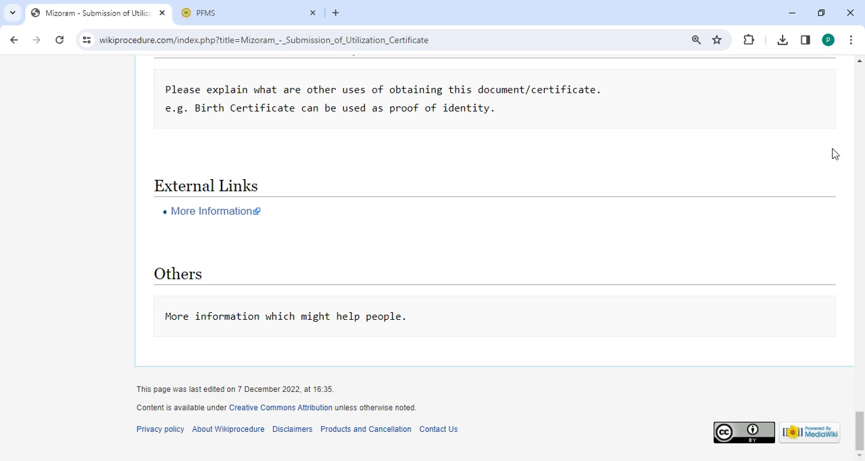